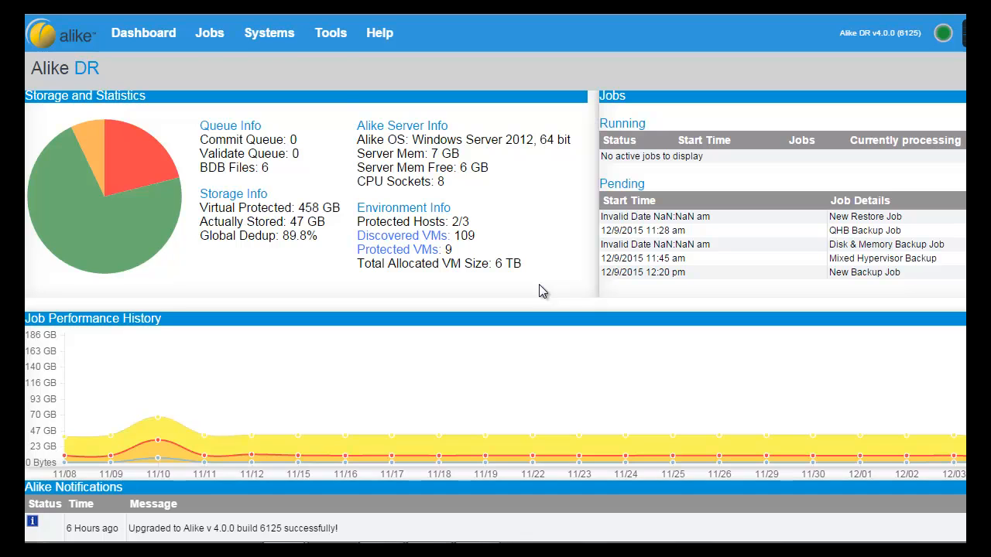
# Open the Jobs menu in the dashboard's top navigation bar.
pyautogui.click(209, 33)
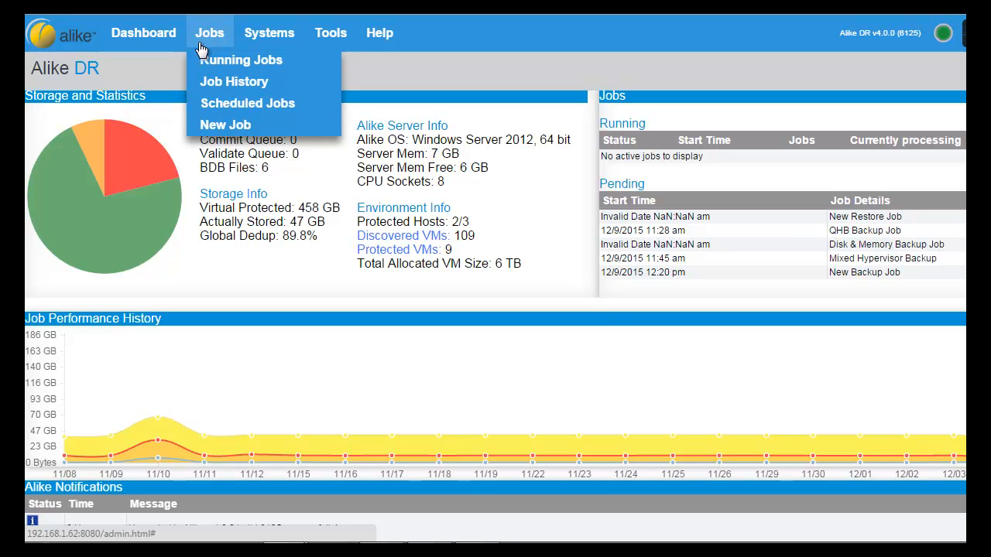
pyautogui.moveTo(234, 82)
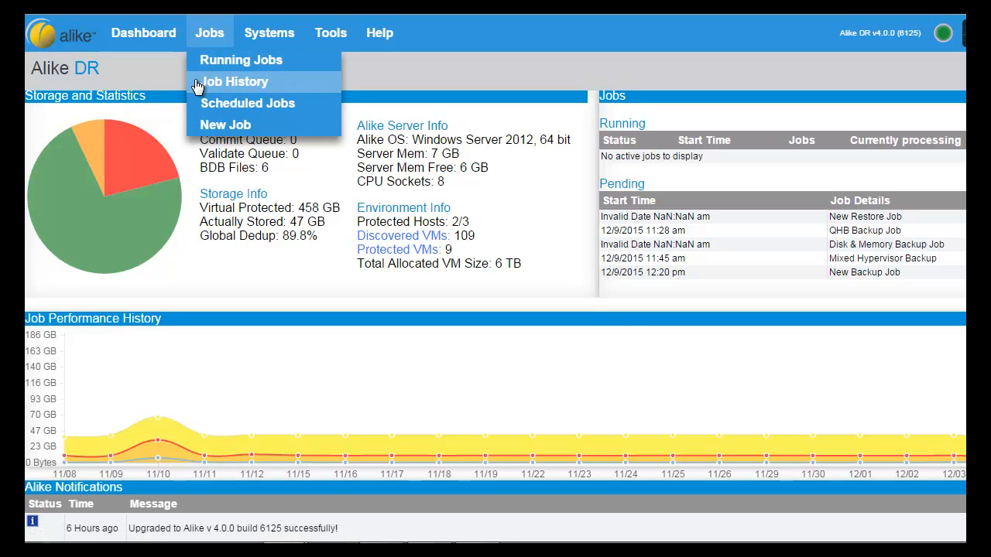
pyautogui.moveTo(226, 125)
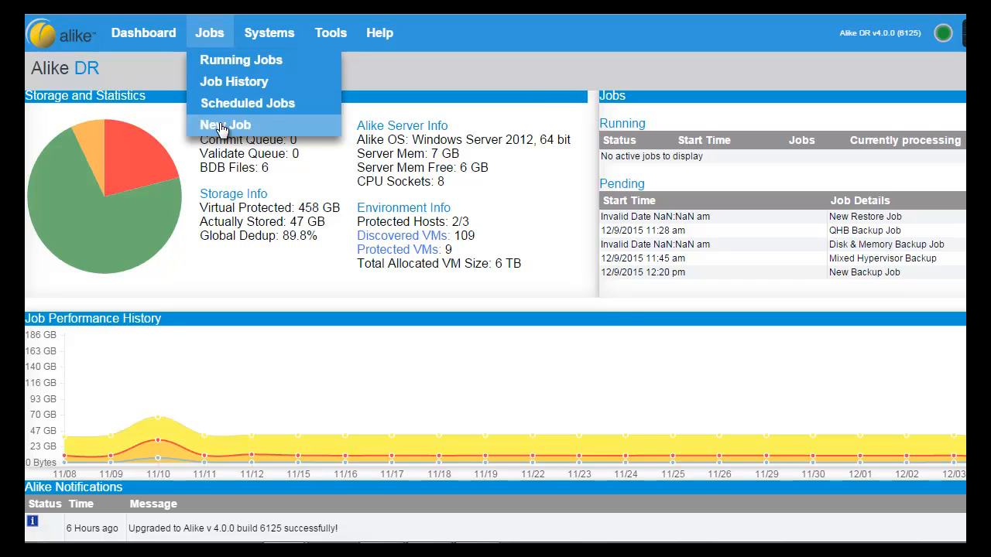
# Start a new Backup job from Jobs > New Job, reaching its weekday 17:40 schedule form.
pyautogui.click(224, 124)
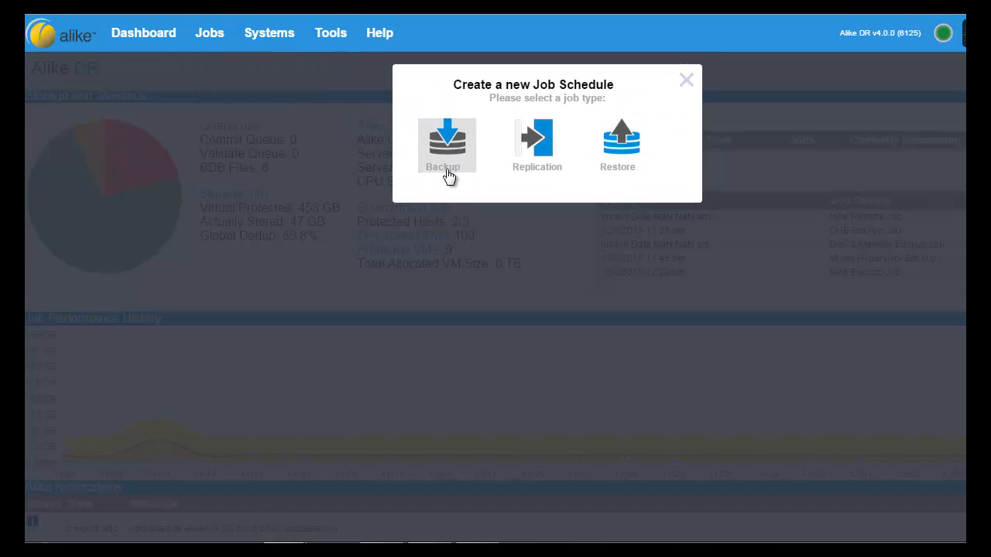
pyautogui.moveTo(621, 145)
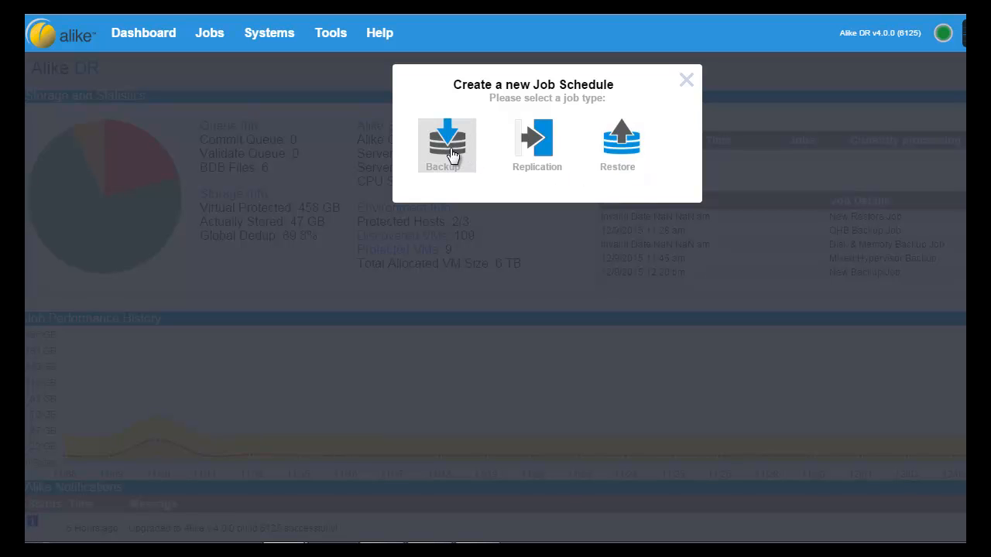
pyautogui.click(446, 144)
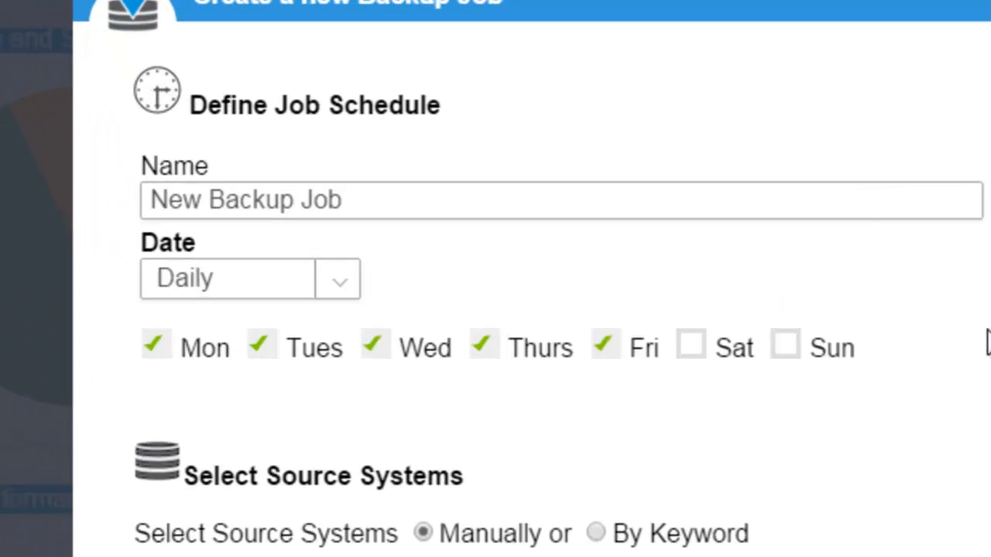
pyautogui.scroll(-3)
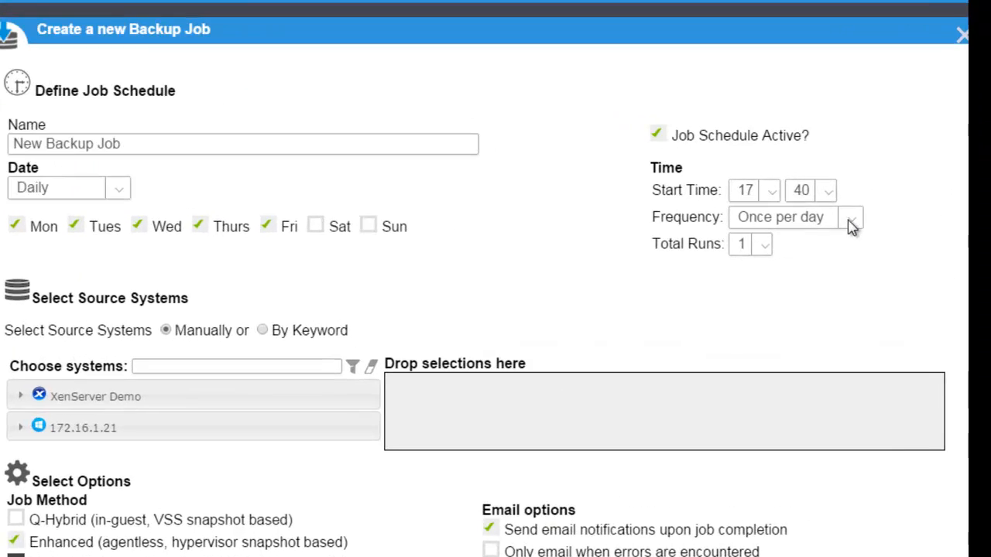
pyautogui.click(850, 217)
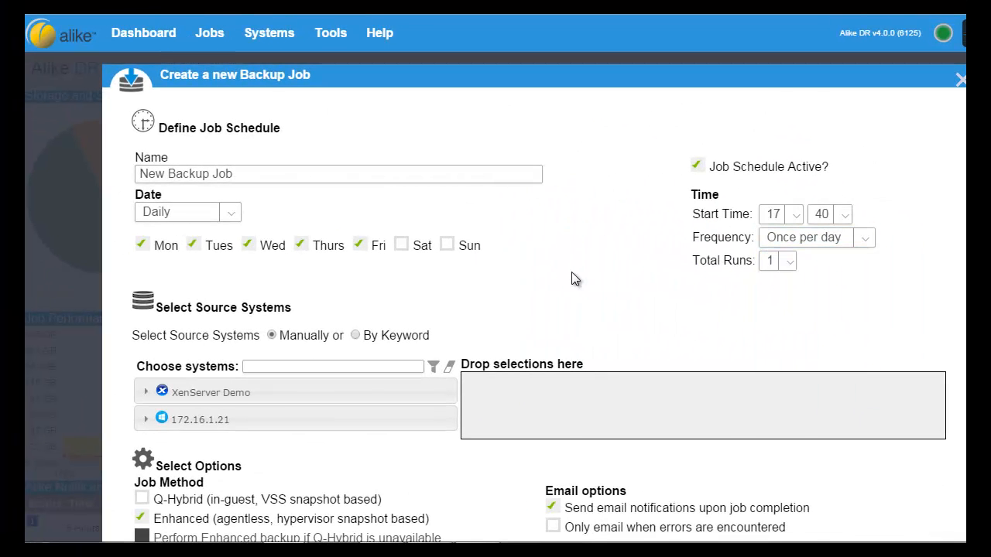
# Expand the XenServer Demo host under Choose systems to list its guests.
pyautogui.scroll(-3)
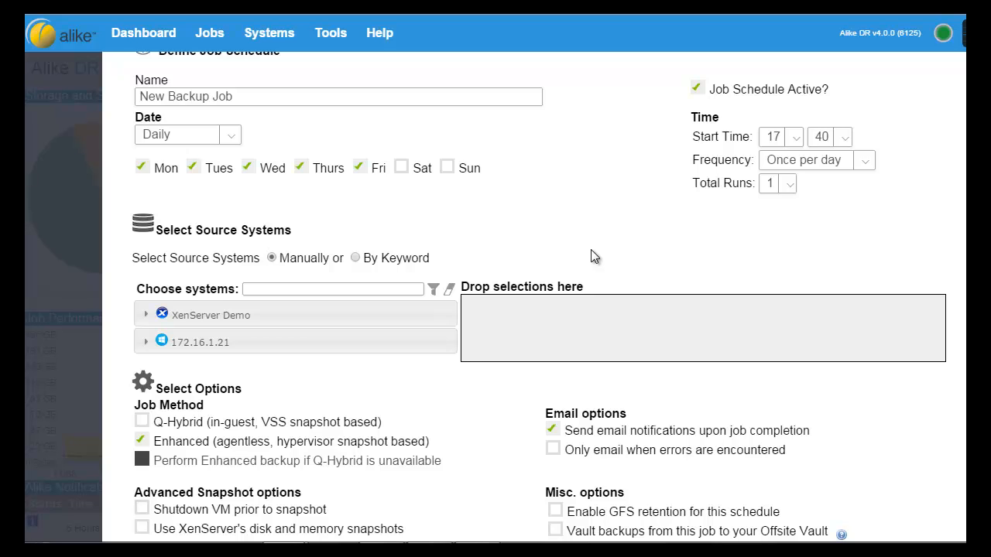
pyautogui.moveTo(576, 260)
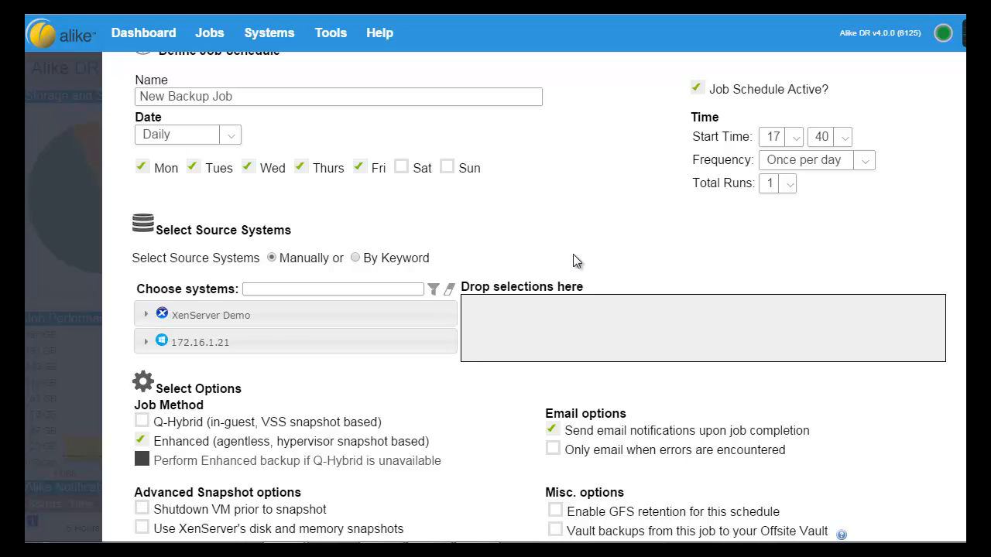
pyautogui.click(146, 314)
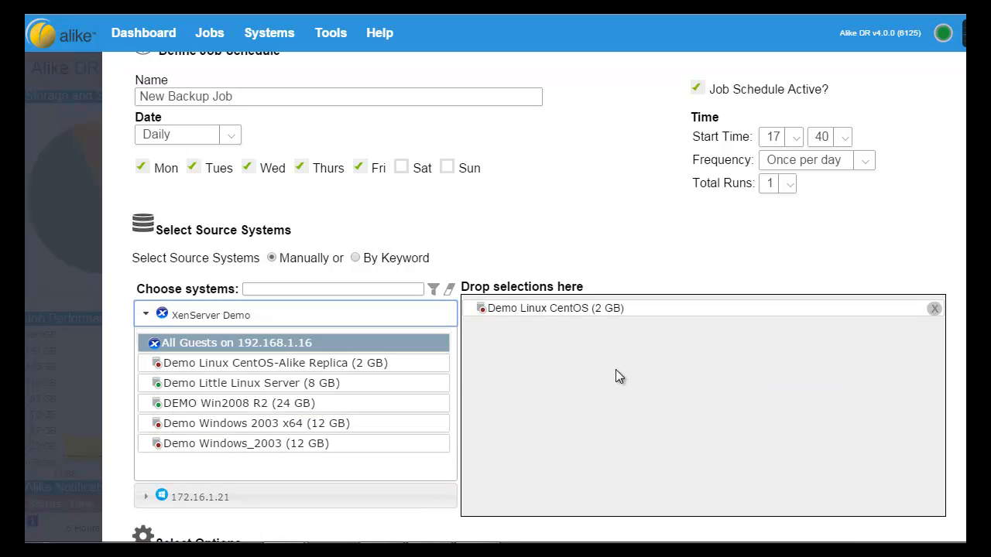
pyautogui.moveTo(256, 348)
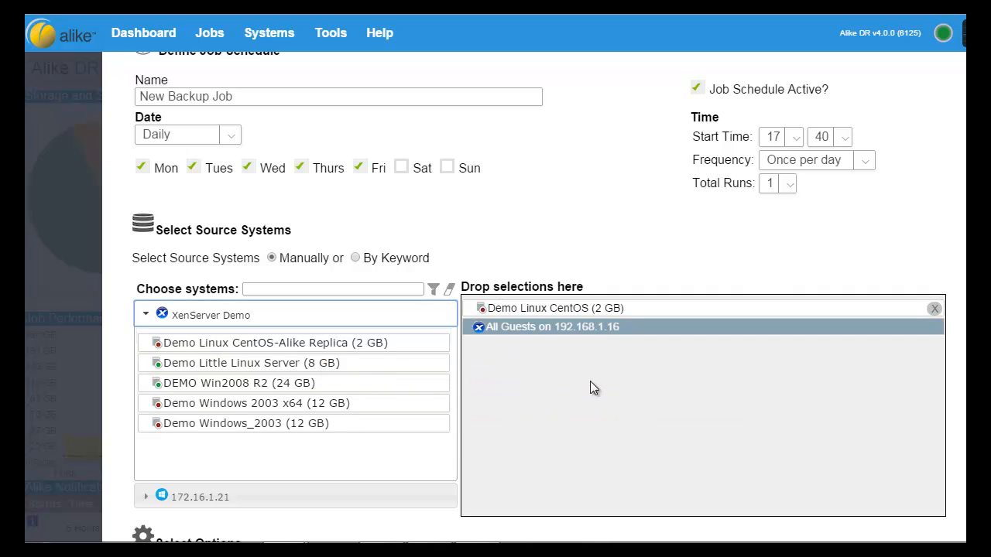
pyautogui.moveTo(354, 263)
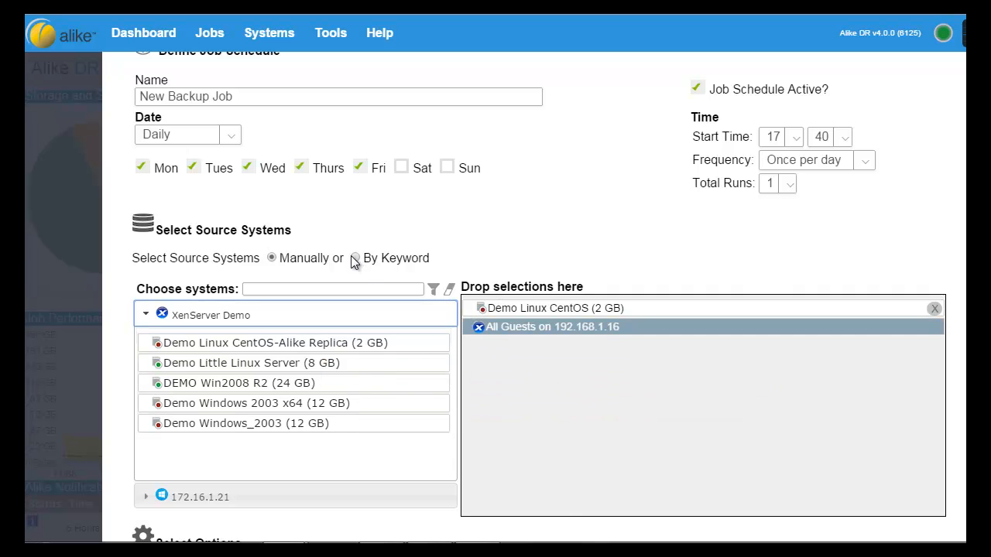
# Switch source selection to By Keyword, enter 'demo', and preview the six matching guests.
pyautogui.click(355, 258)
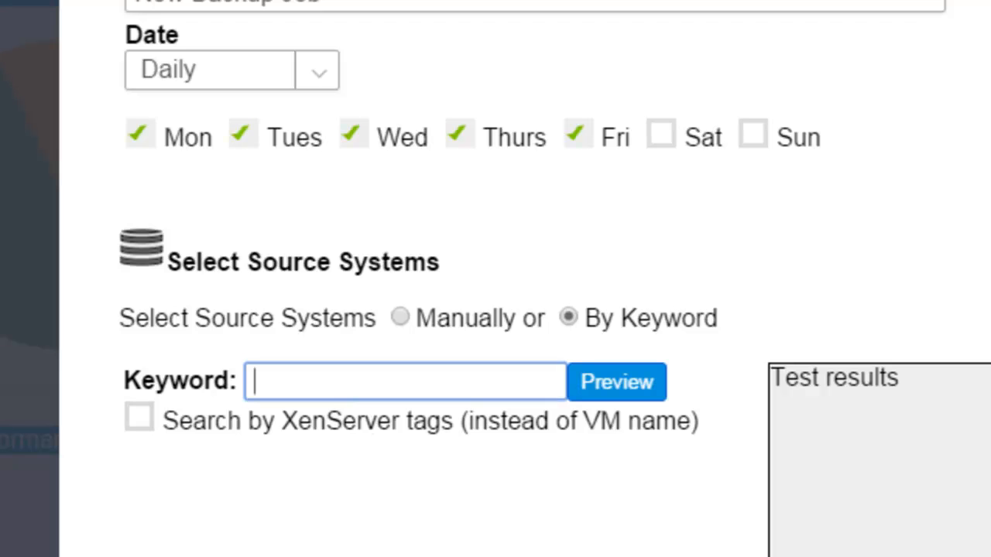
pyautogui.write('demo')
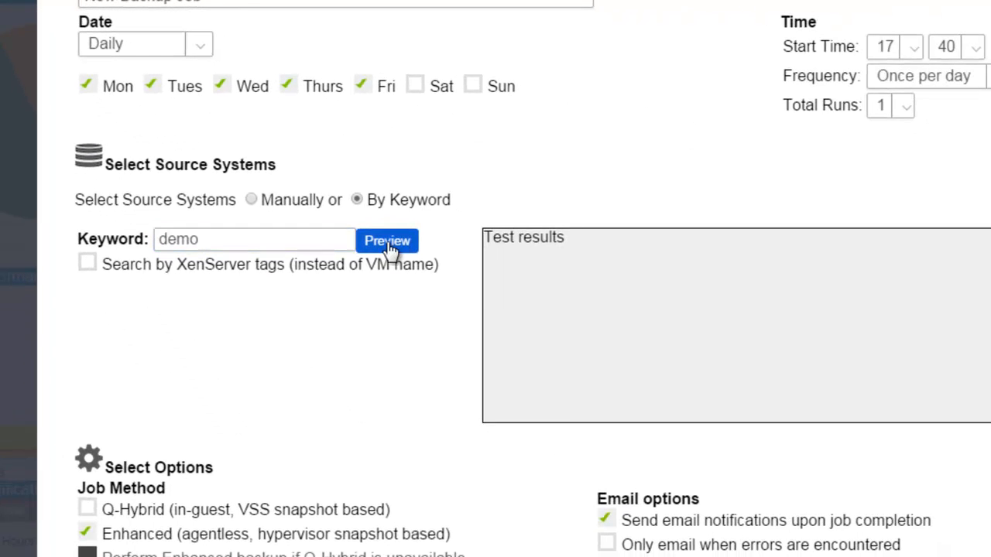
pyautogui.click(386, 239)
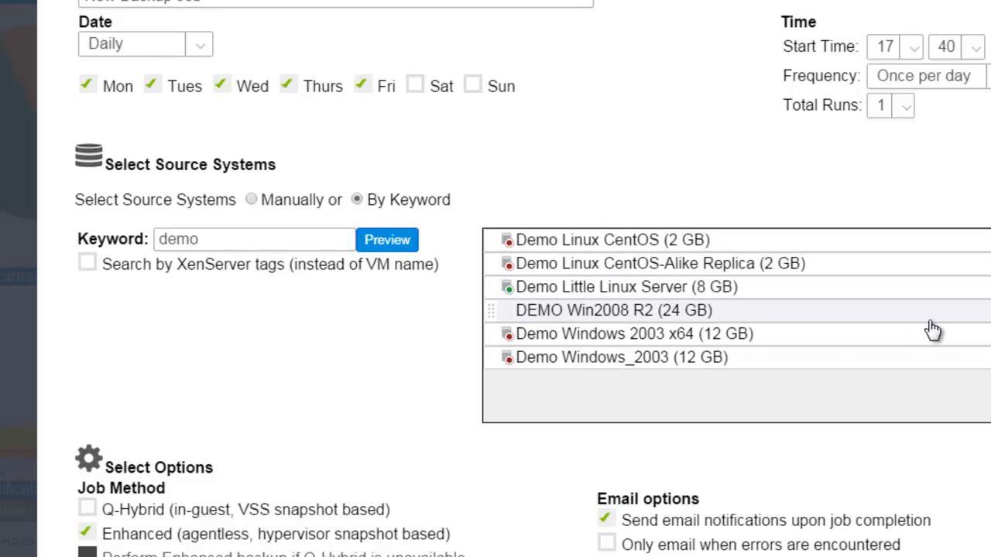
pyautogui.moveTo(921, 323)
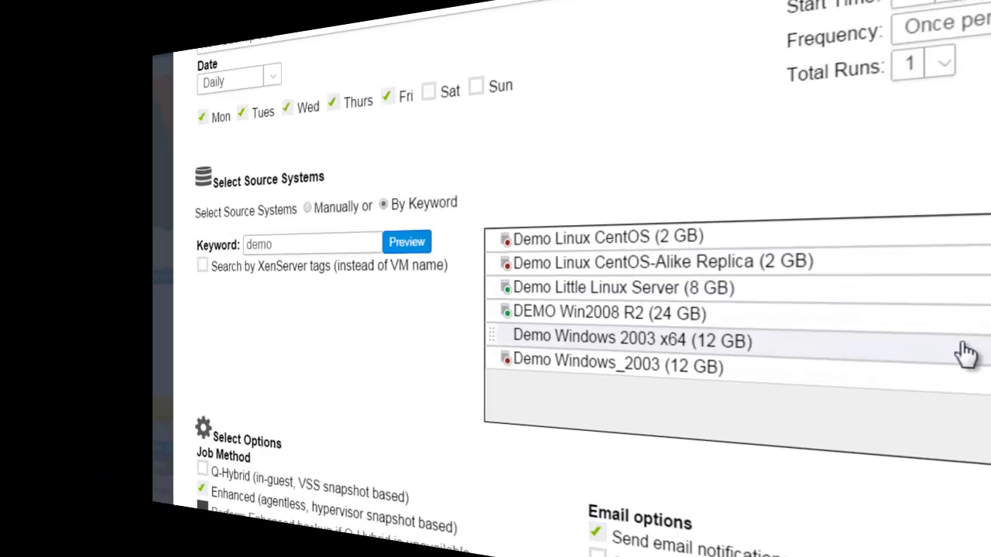
# Open Systems > Manage Hosts, view the Add Virtual Host form with Hyper-V, and close it unsaved.
pyautogui.click(432, 31)
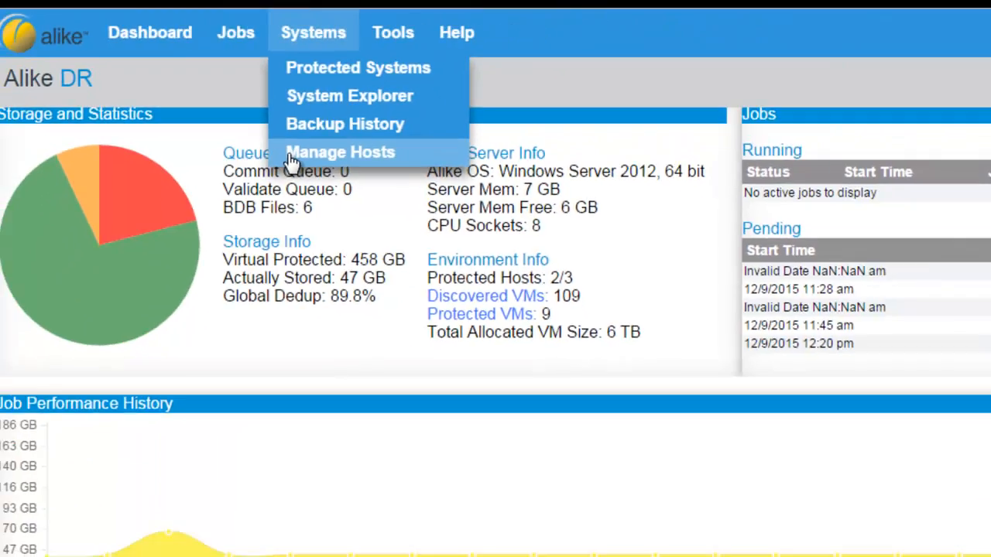
pyautogui.click(340, 151)
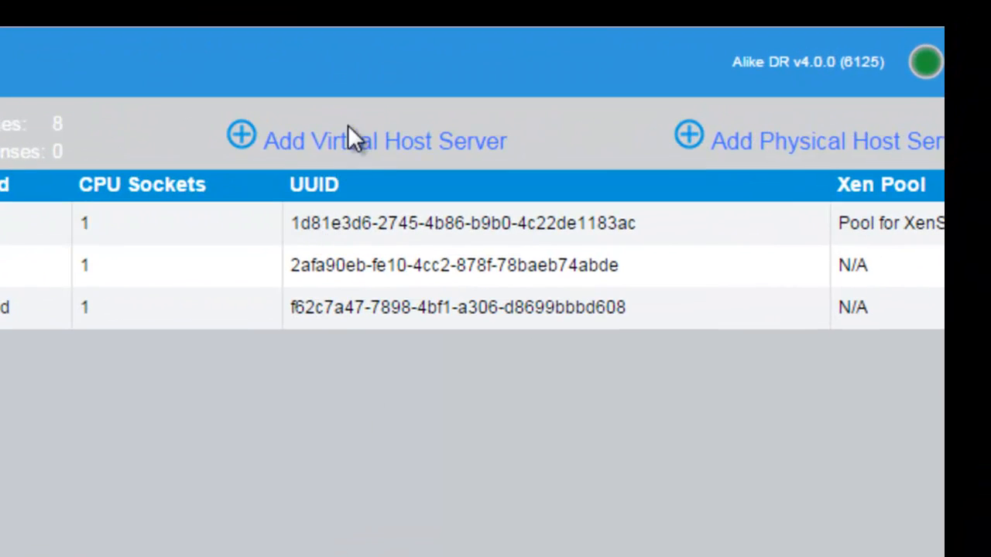
pyautogui.moveTo(448, 167)
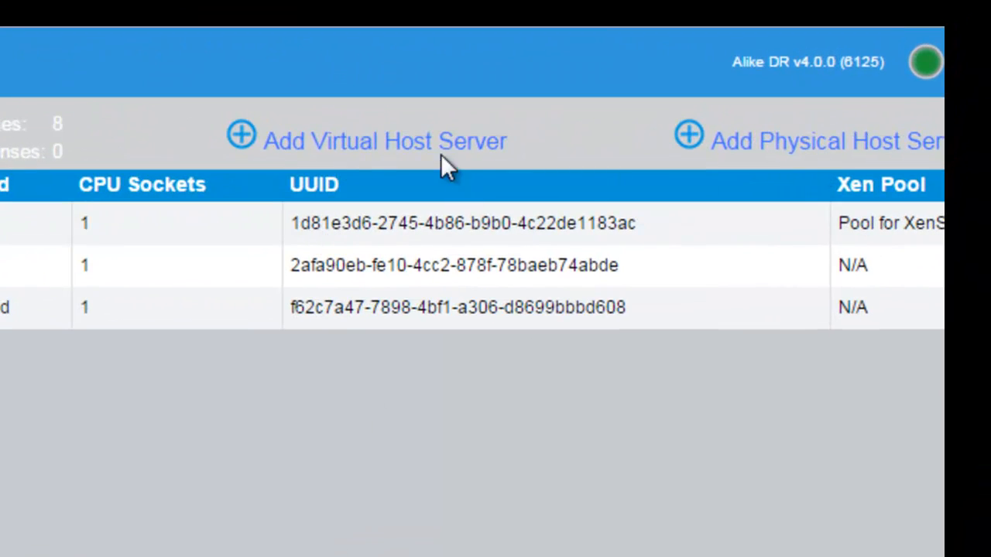
pyautogui.click(385, 141)
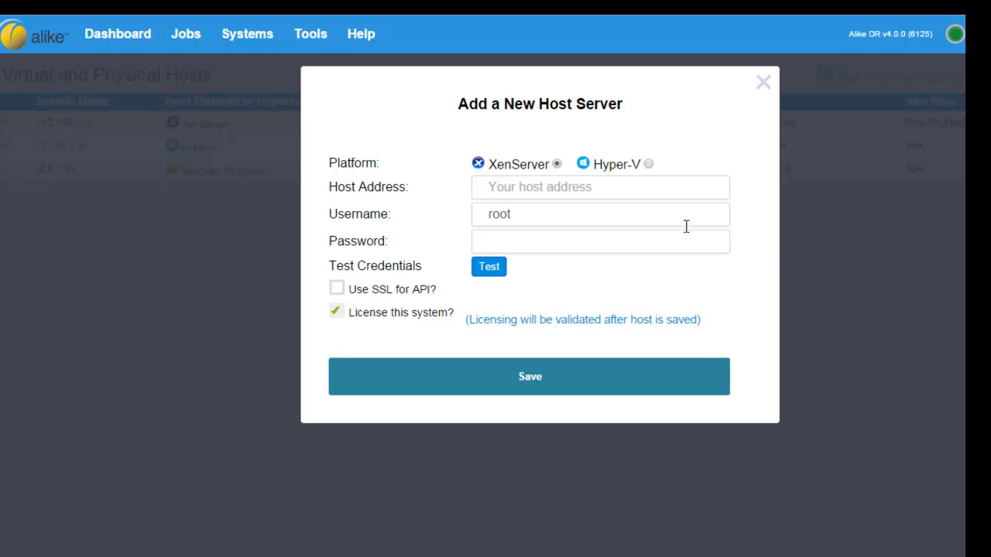
pyautogui.click(648, 163)
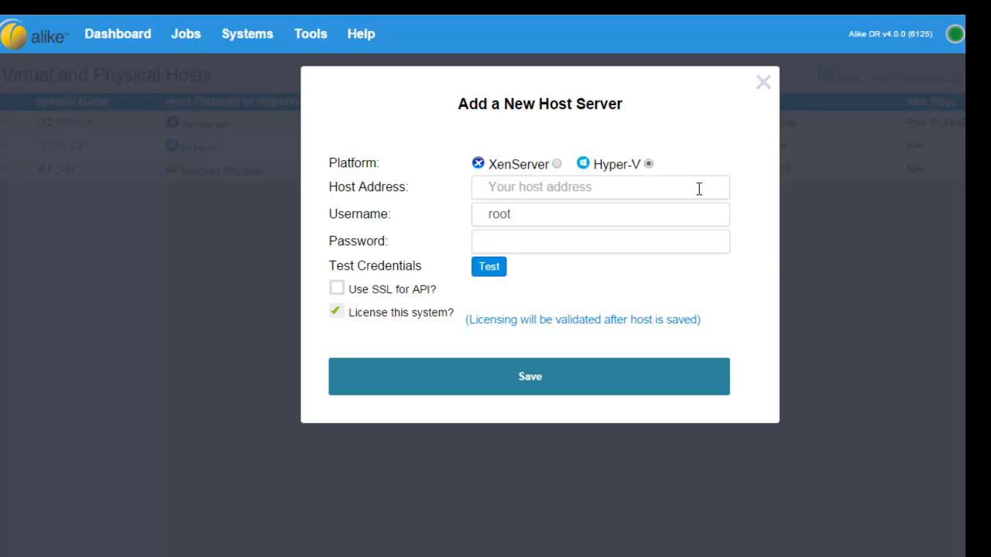
pyautogui.click(762, 82)
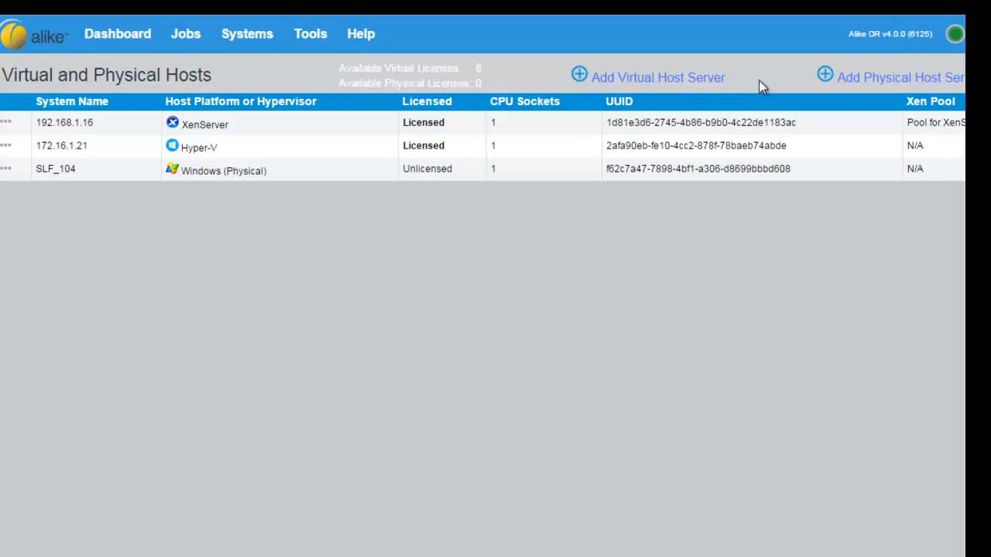
pyautogui.click(310, 33)
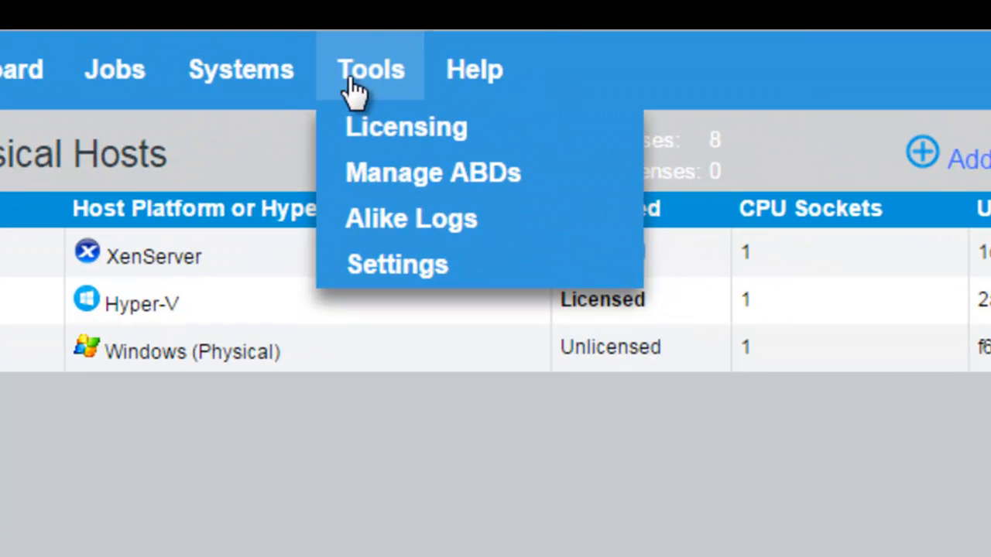
pyautogui.moveTo(340, 185)
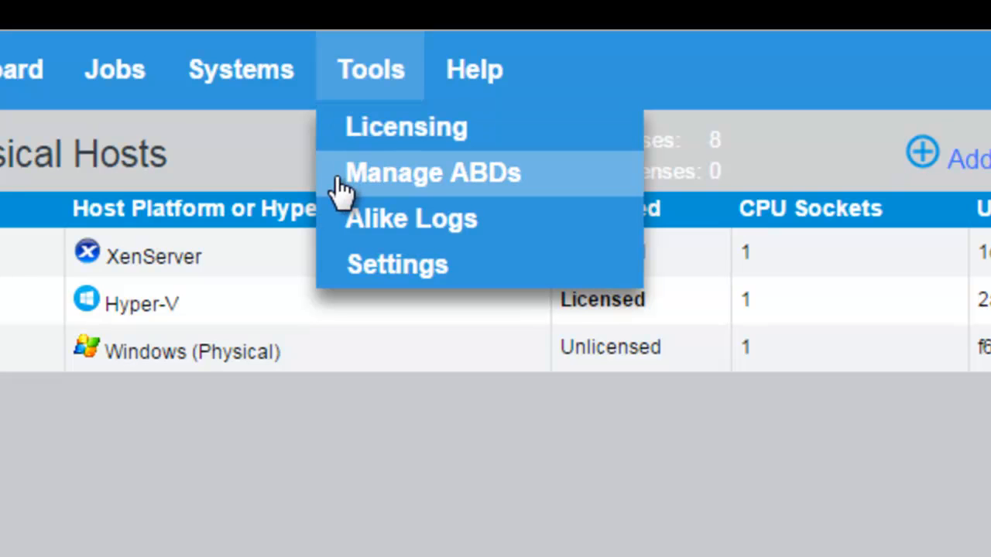
pyautogui.moveTo(372, 247)
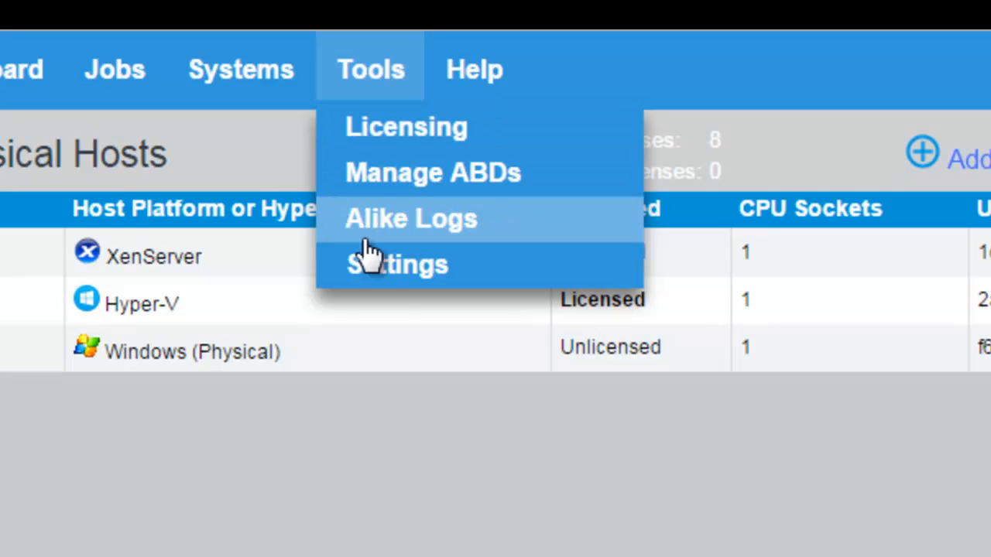
pyautogui.click(397, 263)
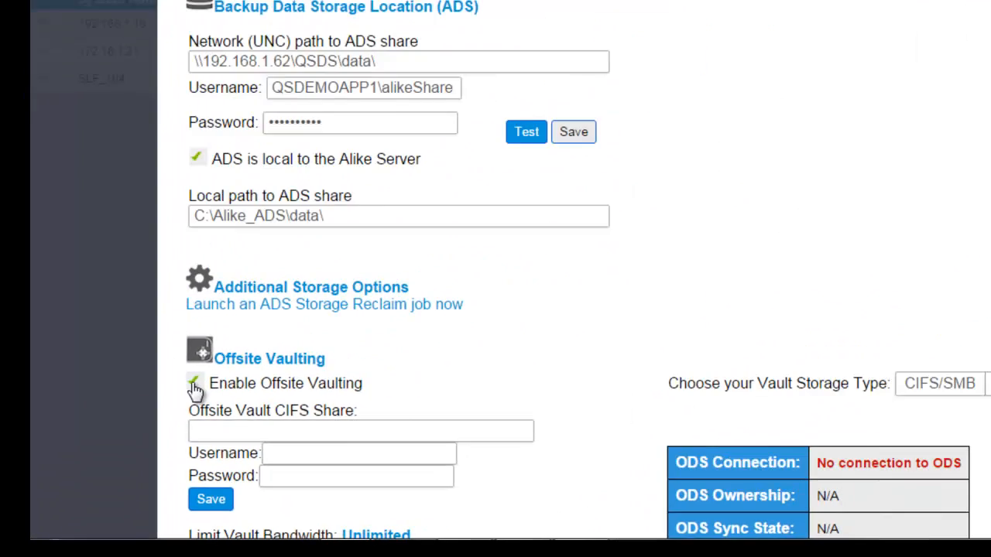
pyautogui.click(939, 383)
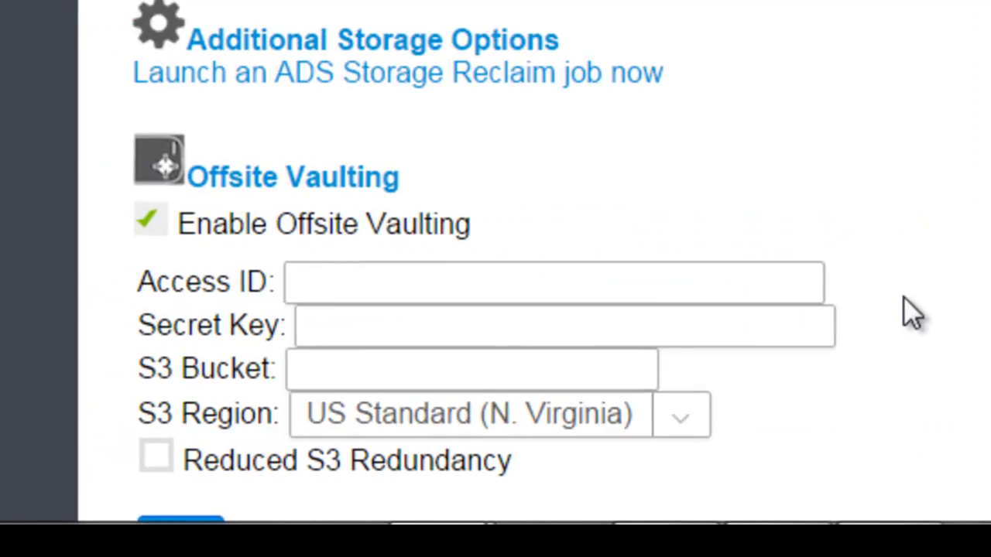
pyautogui.scroll(-3)
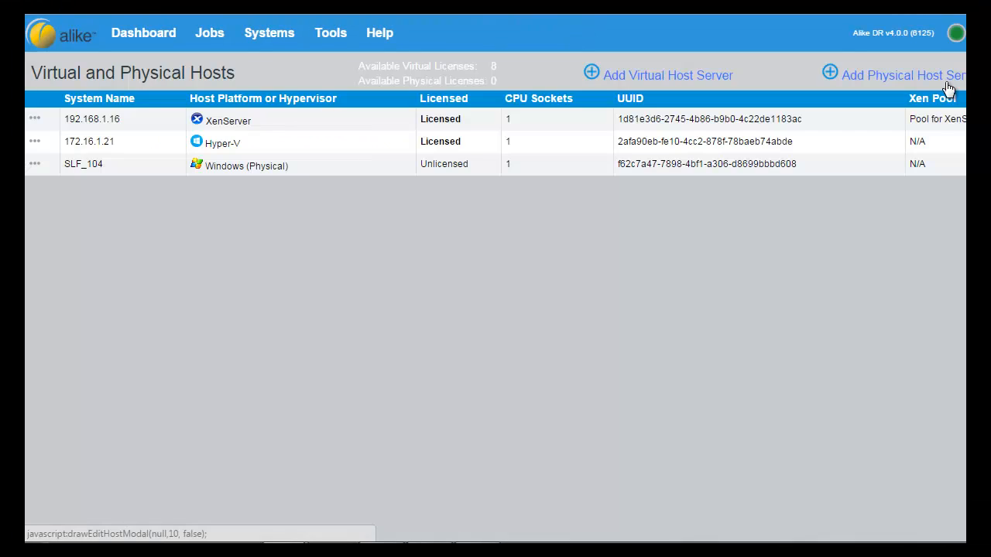
pyautogui.moveTo(413, 40)
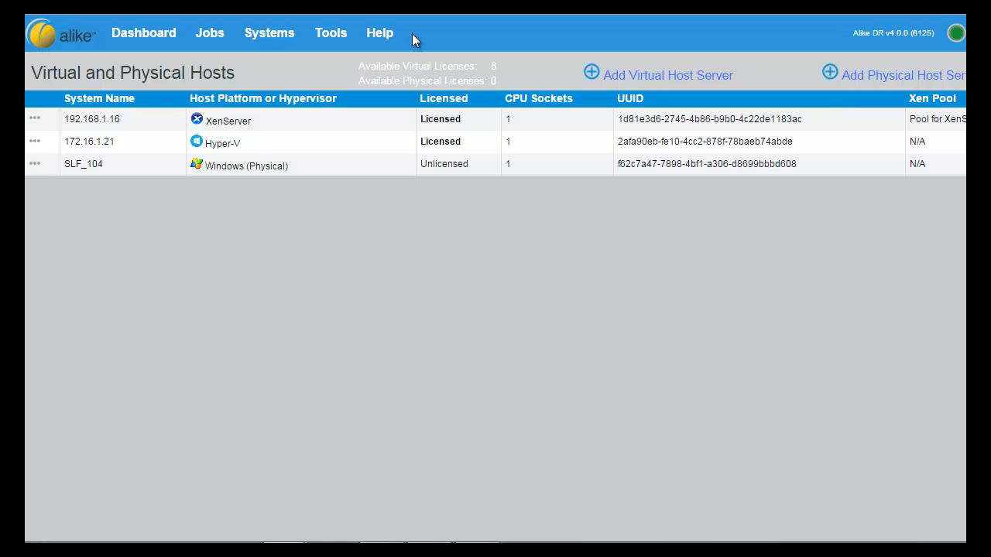
# Open the Help menu listing the guides, Quadric KB and Quadric Support.
pyautogui.click(379, 32)
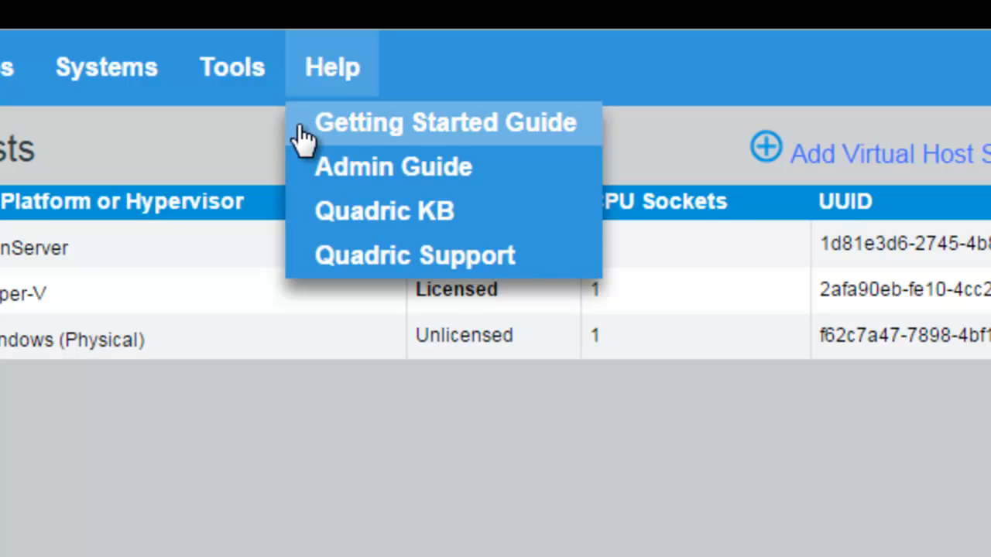
pyautogui.moveTo(309, 220)
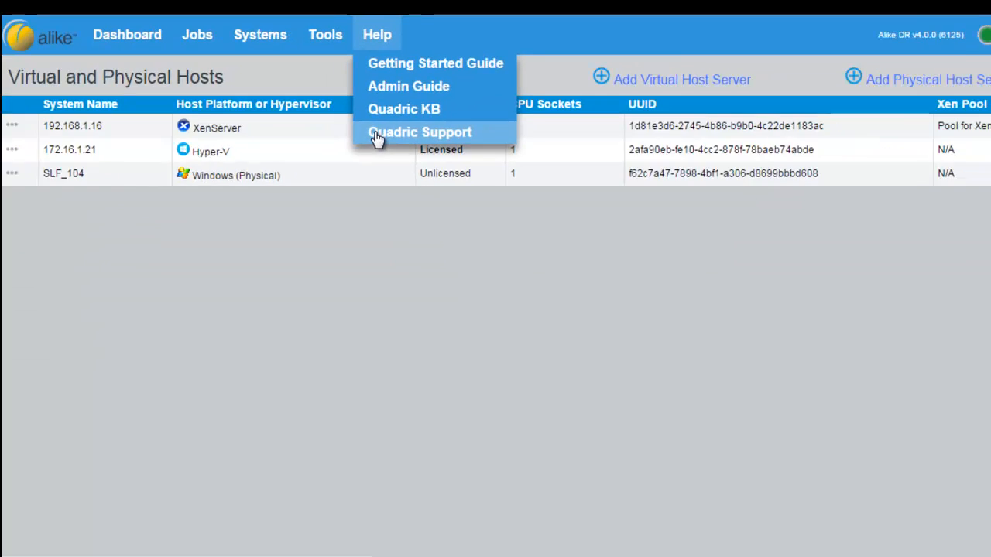
# Choose Help > Quadric Support to reach the blank support ticket form.
pyautogui.click(419, 131)
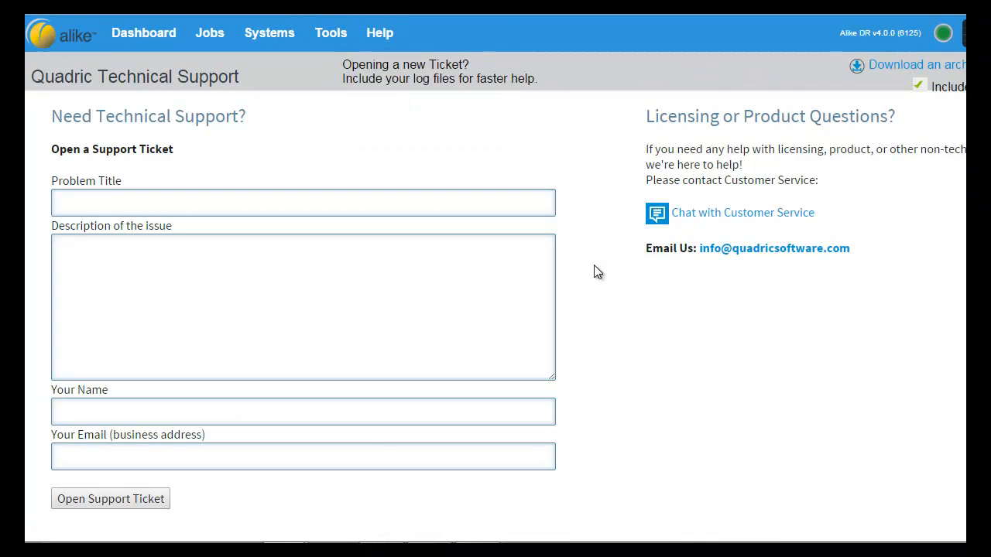
pyautogui.moveTo(606, 288)
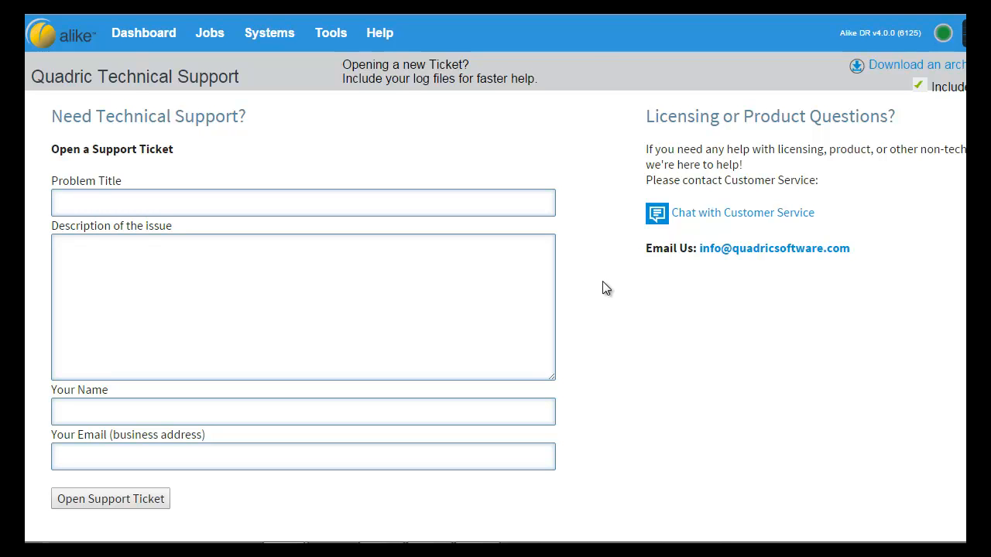